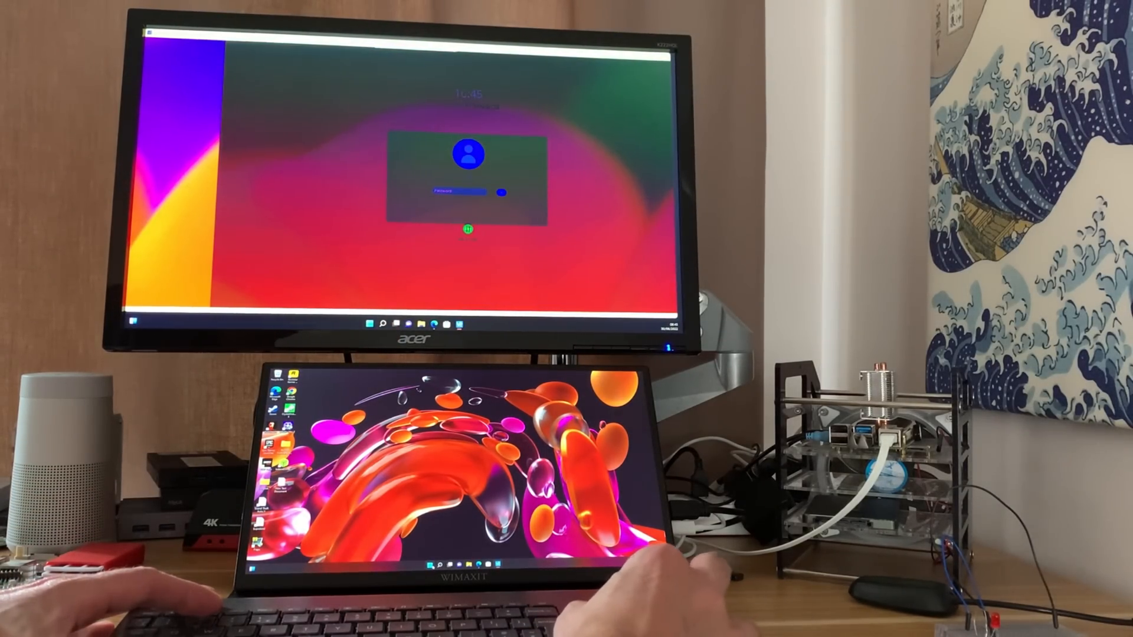
# - Sign in to the remote Windows desktop
pyautogui.click(432, 565)
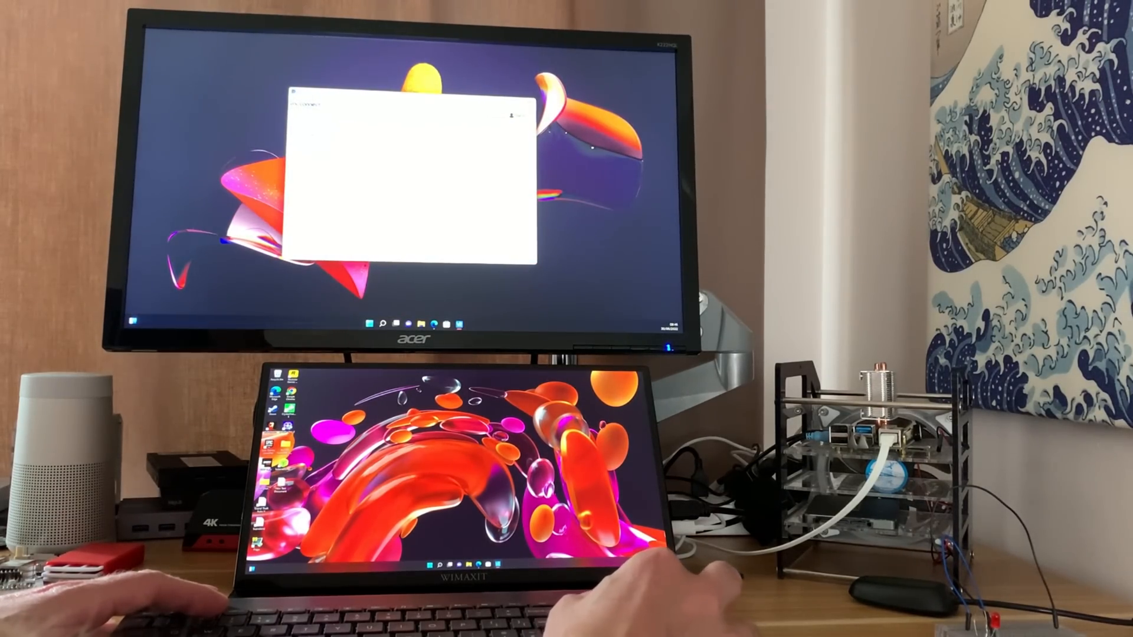
# - Inspect the 192.168.1.105 connection's Expert and Options tabs and its Scaling modes
pyautogui.rightClick(347, 209)
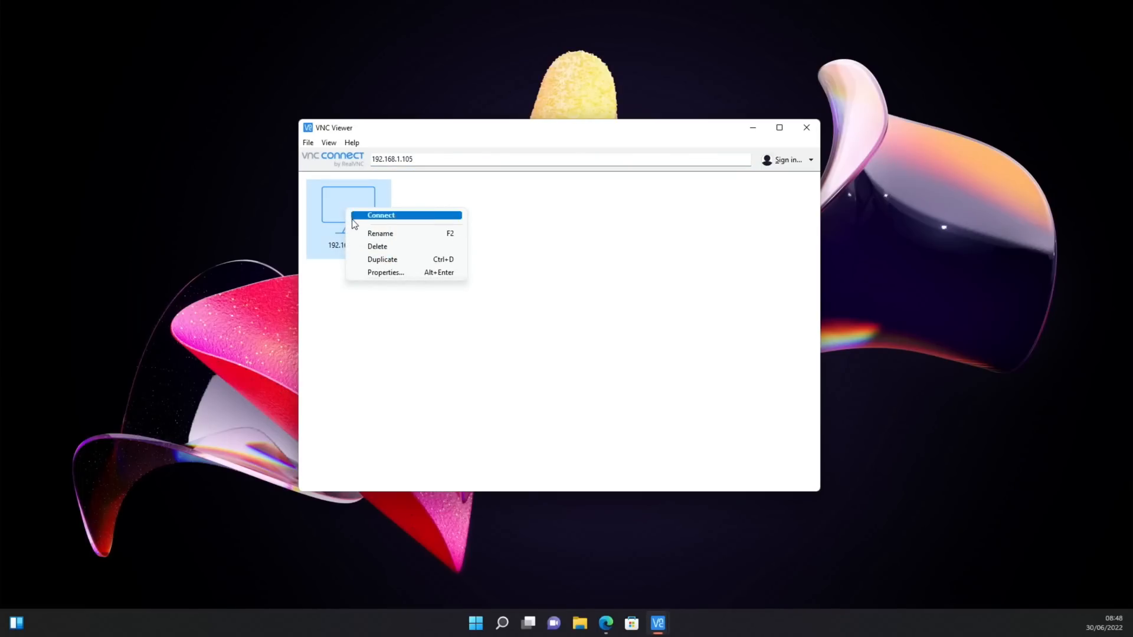
pyautogui.click(386, 272)
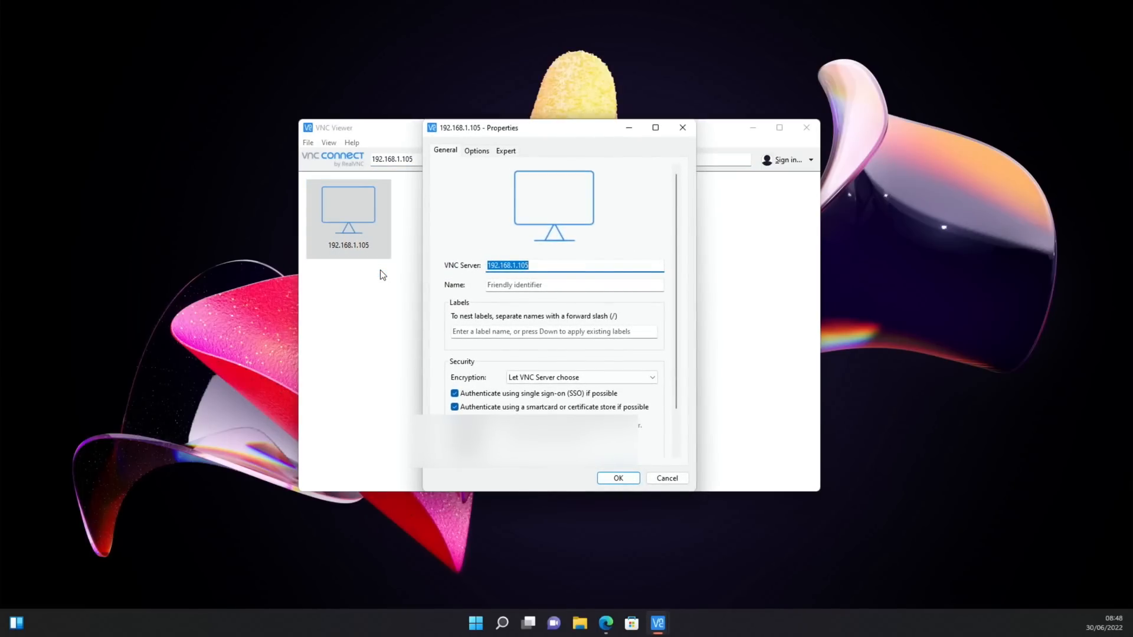
pyautogui.click(505, 150)
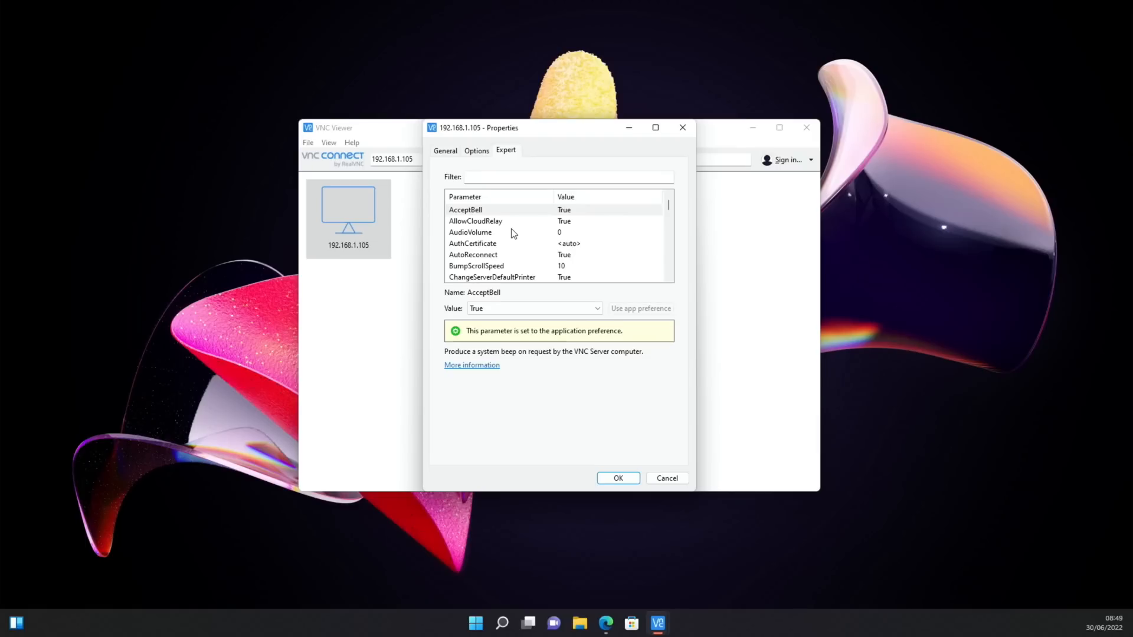
pyautogui.click(476, 150)
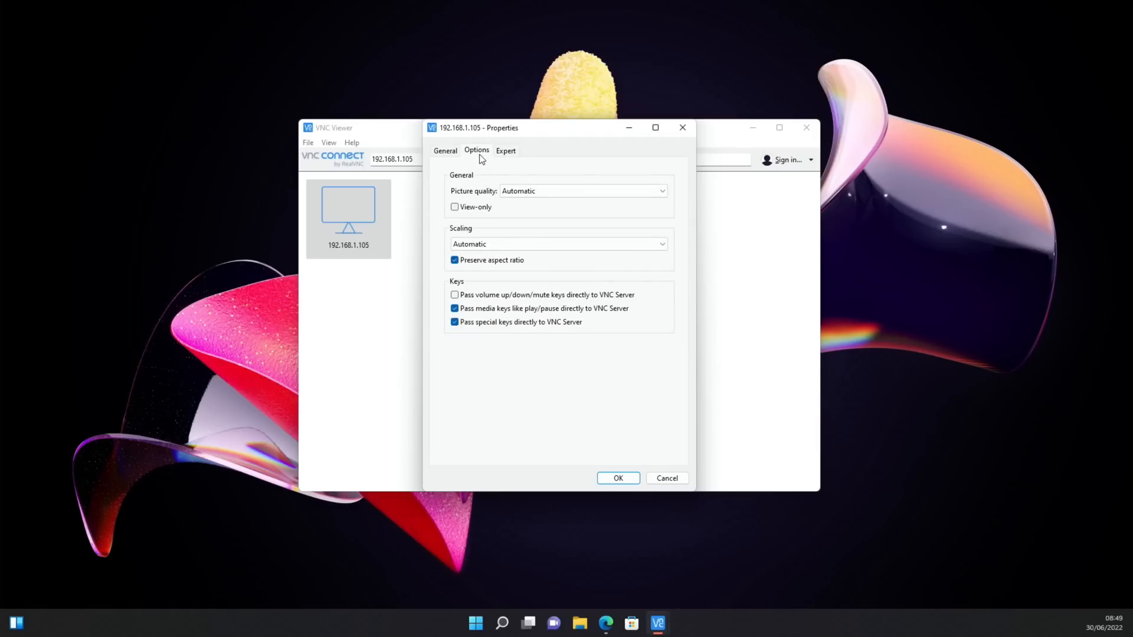
pyautogui.click(582, 191)
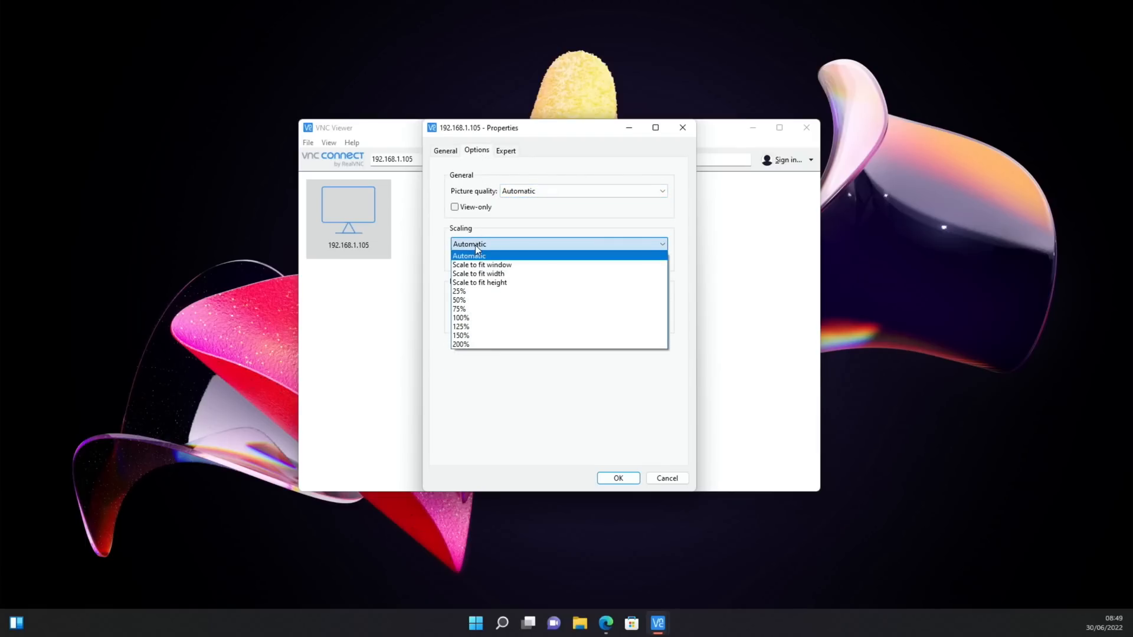
pyautogui.moveTo(496, 273)
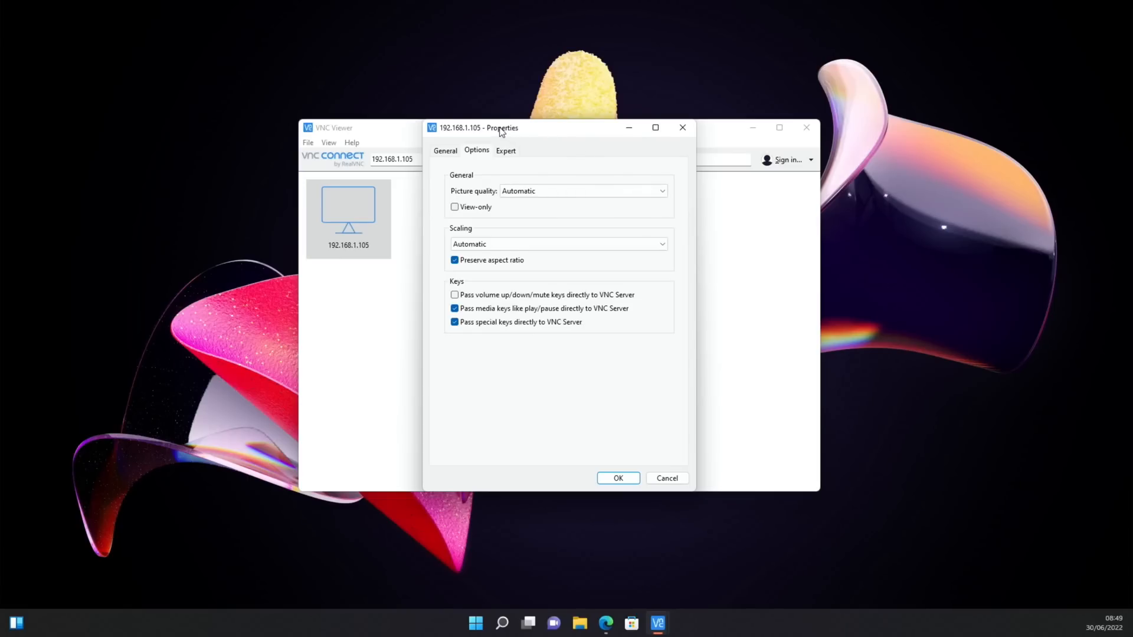
pyautogui.moveTo(479, 128); pyautogui.dragTo(246, 266)
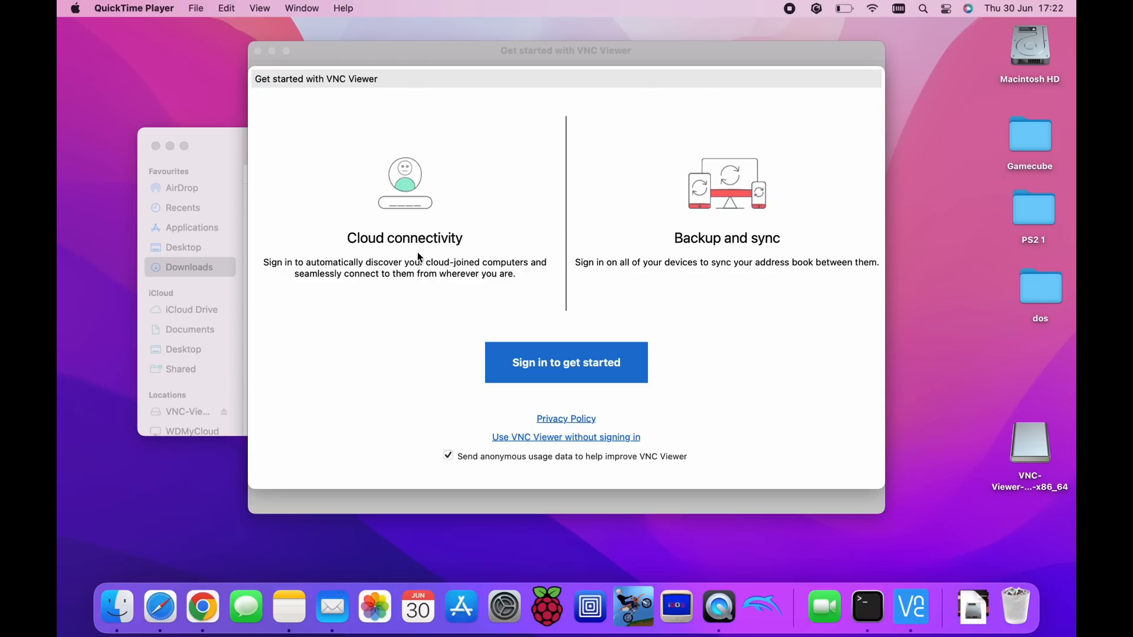
pyautogui.moveTo(408, 332)
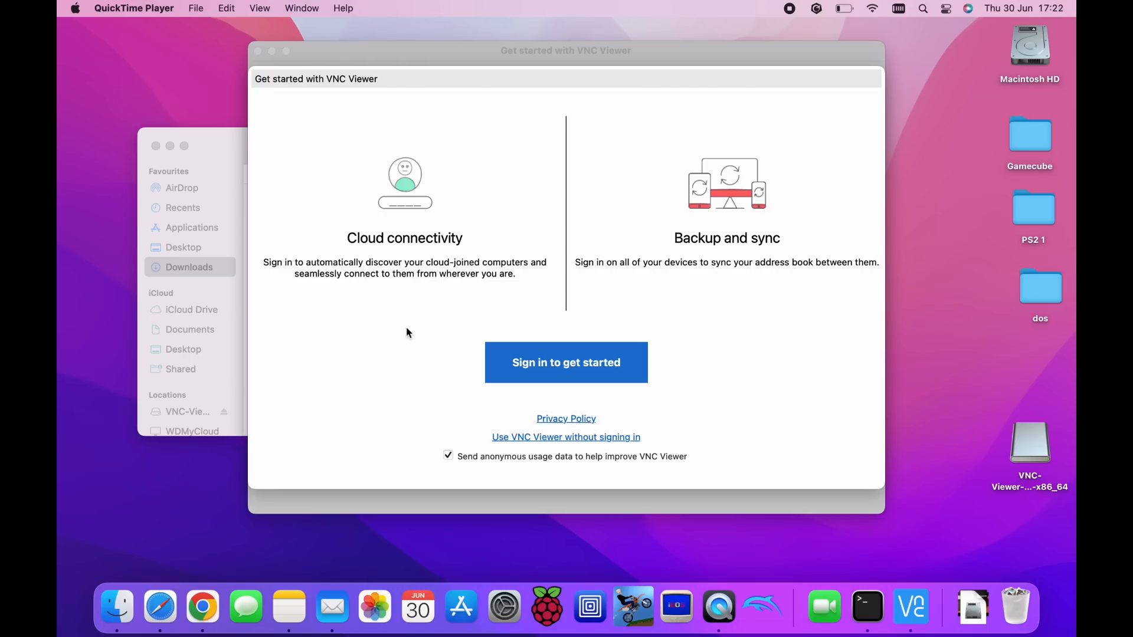
pyautogui.moveTo(411, 360)
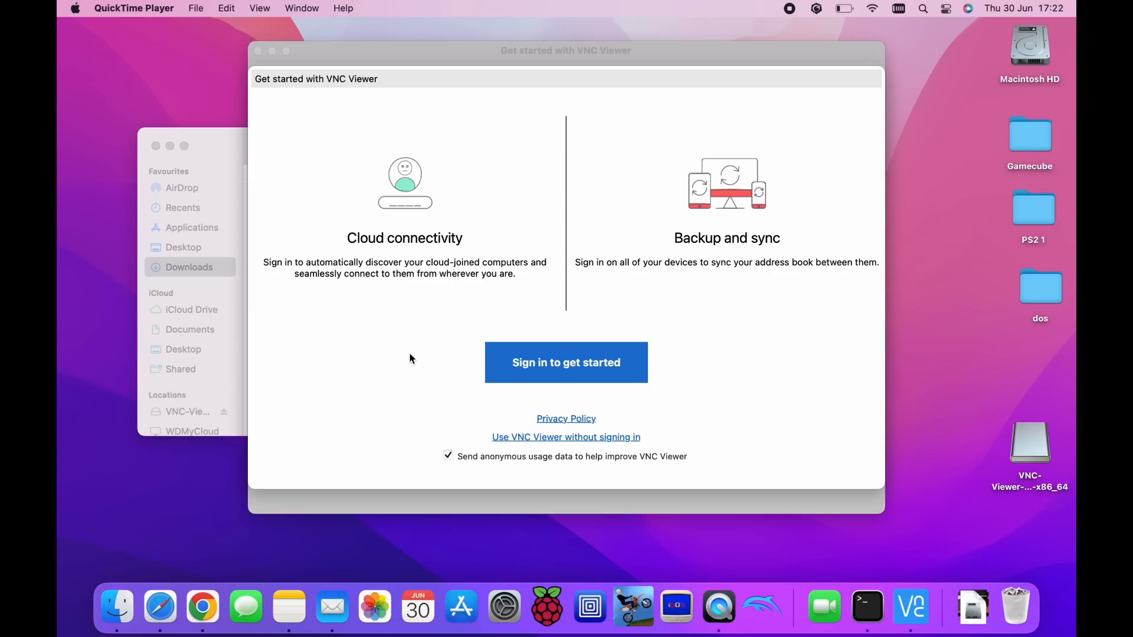
pyautogui.moveTo(625, 390)
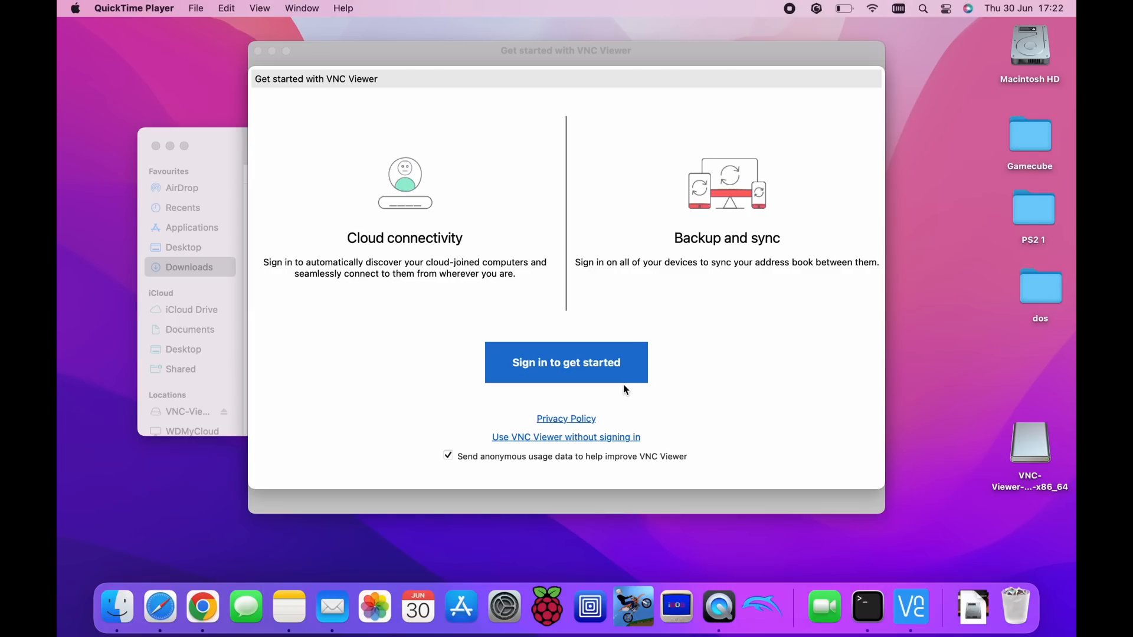
# - Disable anonymous usage data, skip signing in, and type '192.168.1.' as the server address
pyautogui.click(448, 456)
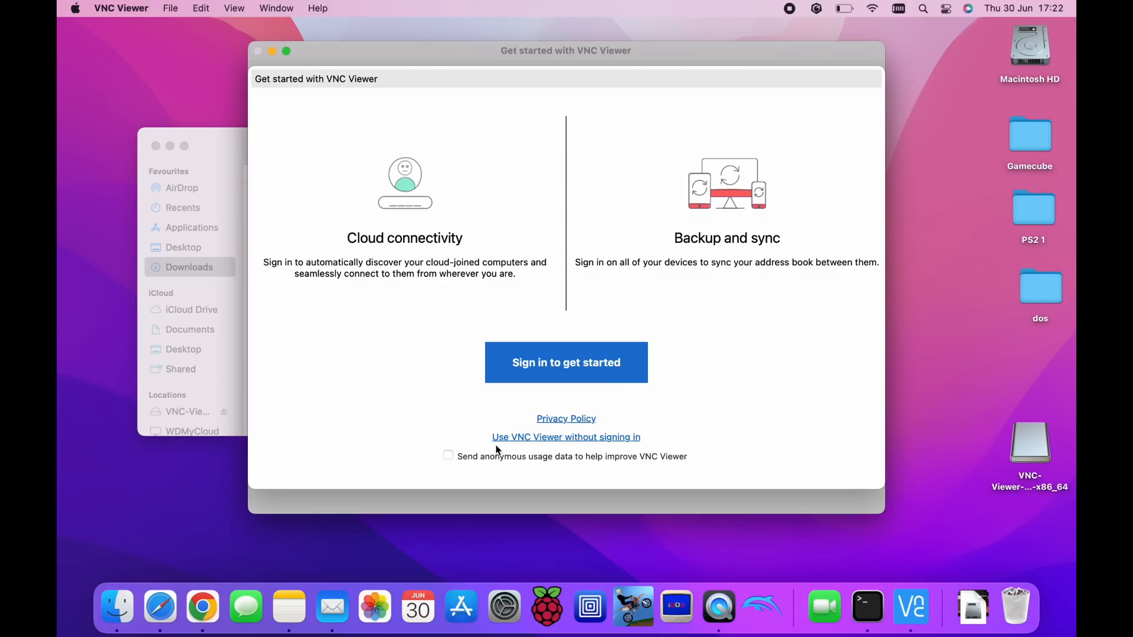
pyautogui.click(566, 437)
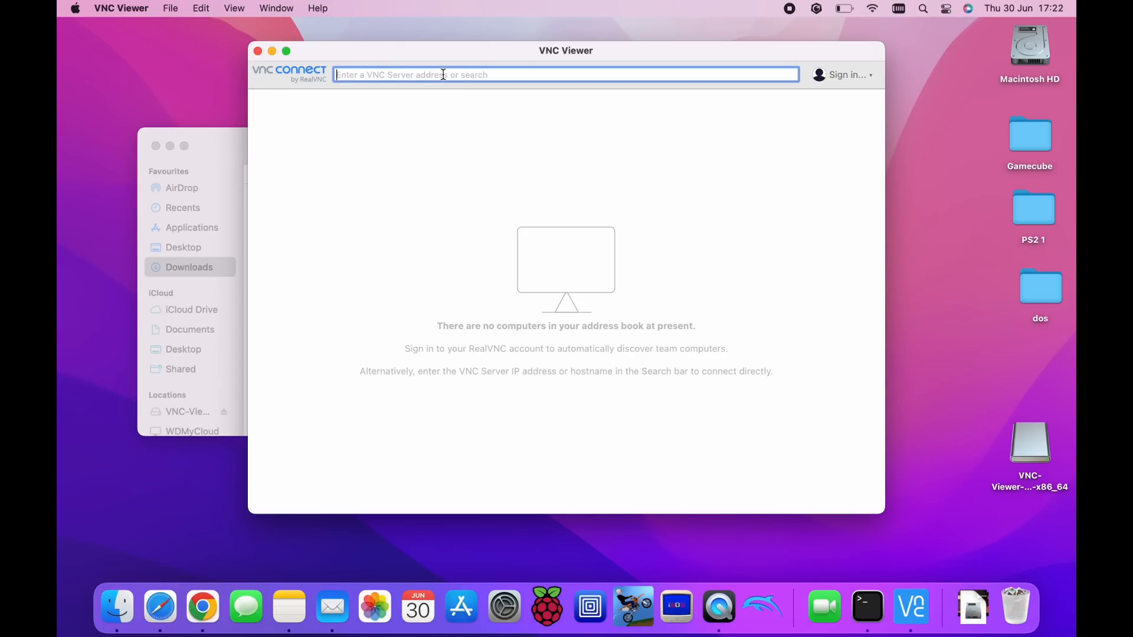
pyautogui.write('192.168.1.')
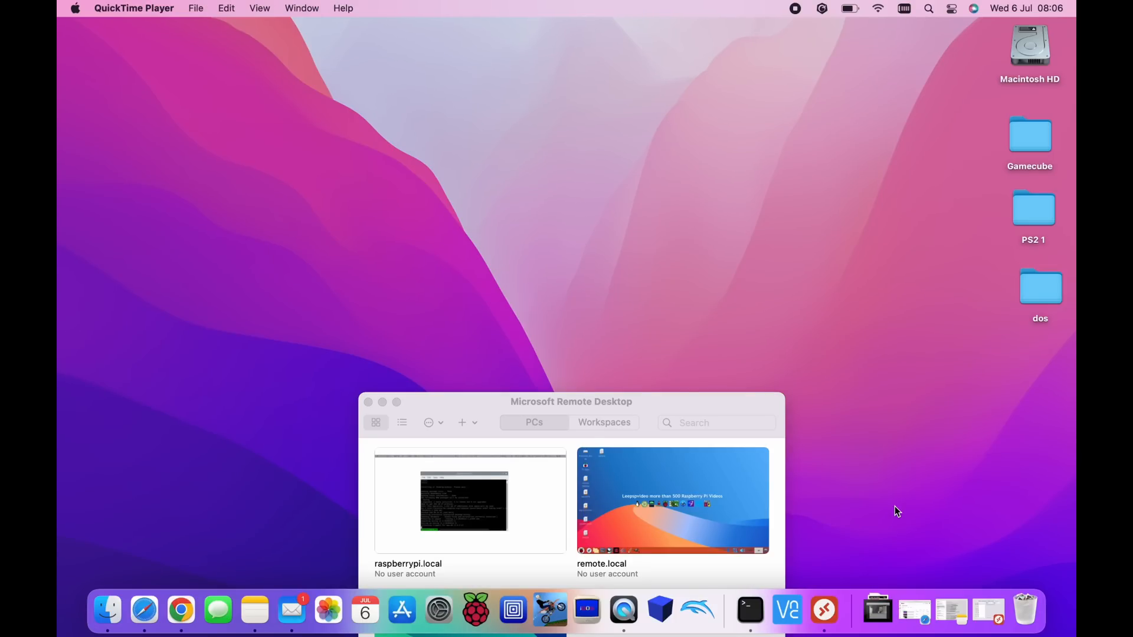
# - Open the remote.local session and sign in as user 'pi' with the password
pyautogui.doubleClick(672, 500)
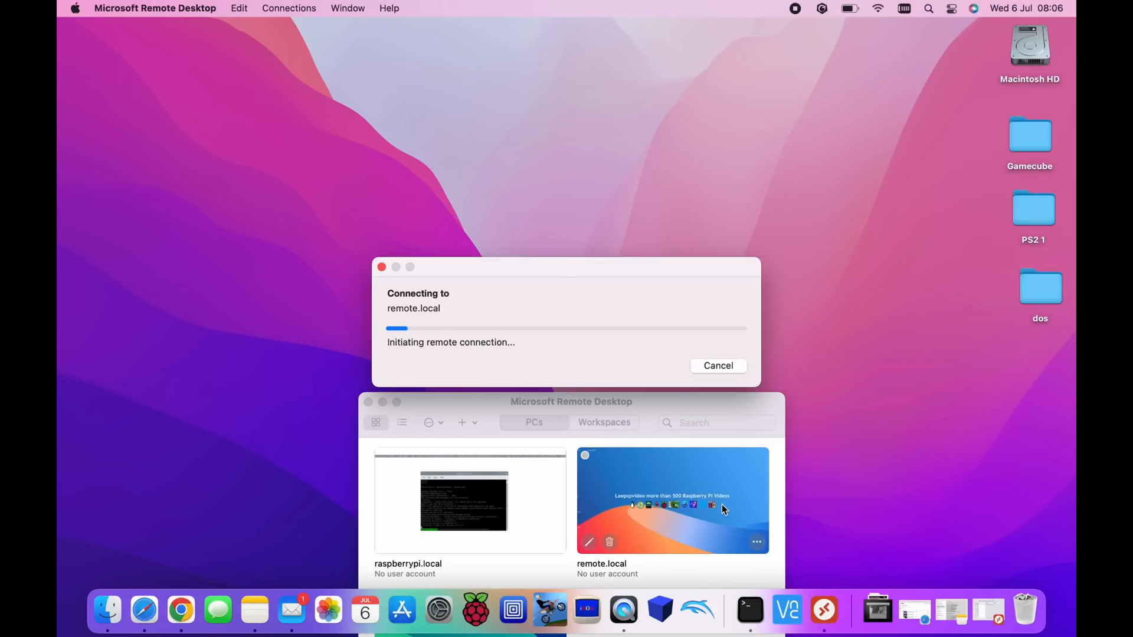
pyautogui.write('p')
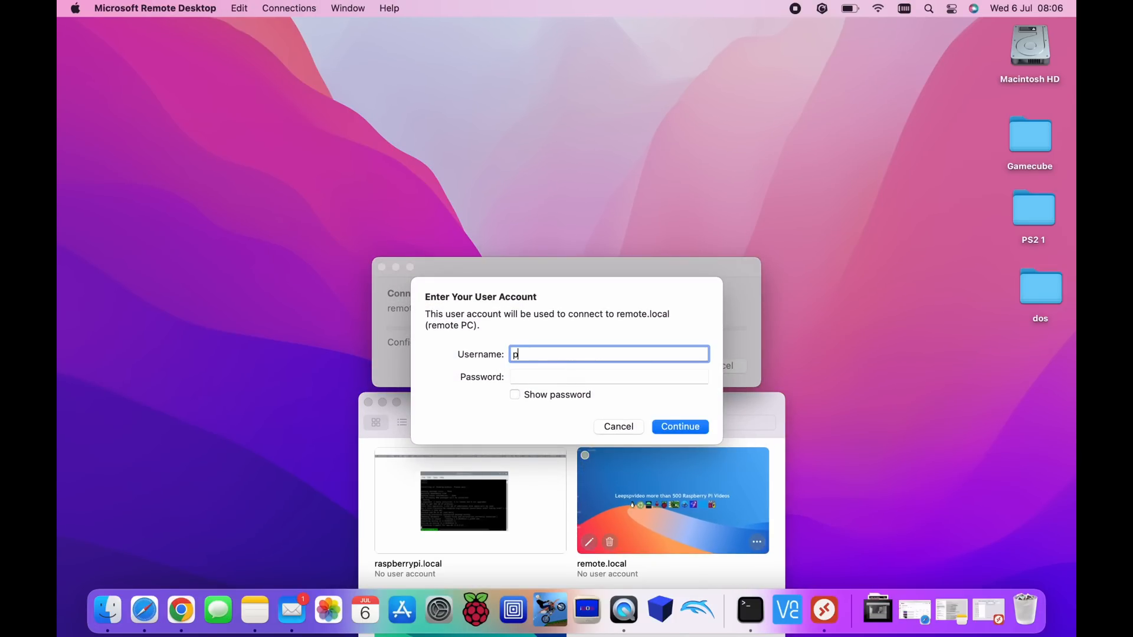
pyautogui.write('i')
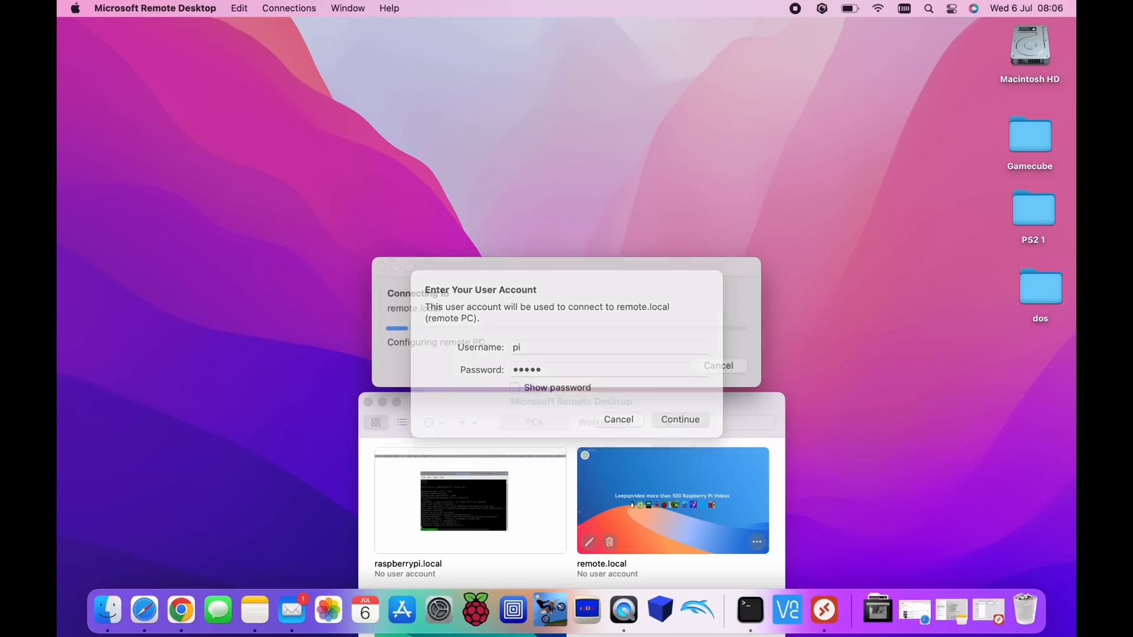
pyautogui.click(679, 419)
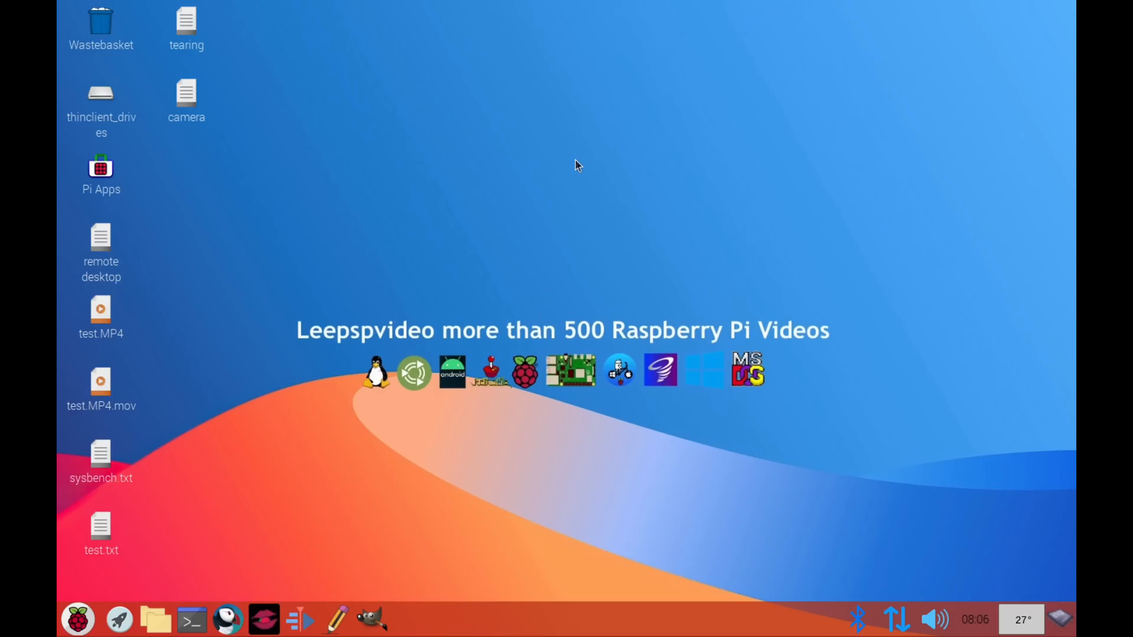
pyautogui.moveTo(106, 596)
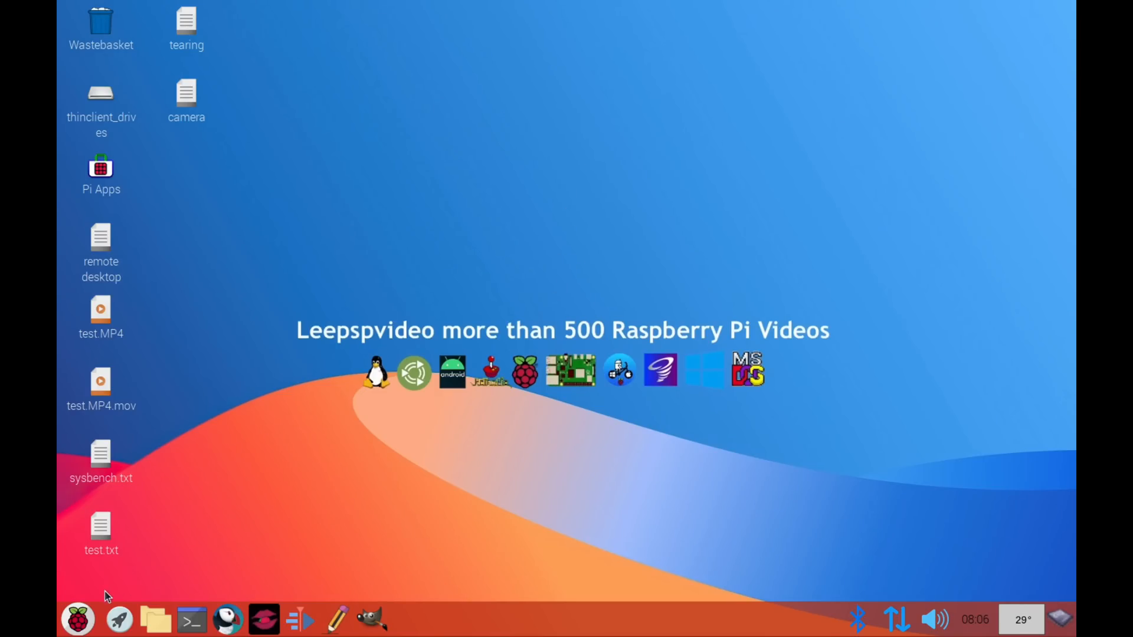
# - Open Screen Configuration and its Configure menu to view the rdp0 display
pyautogui.click(78, 619)
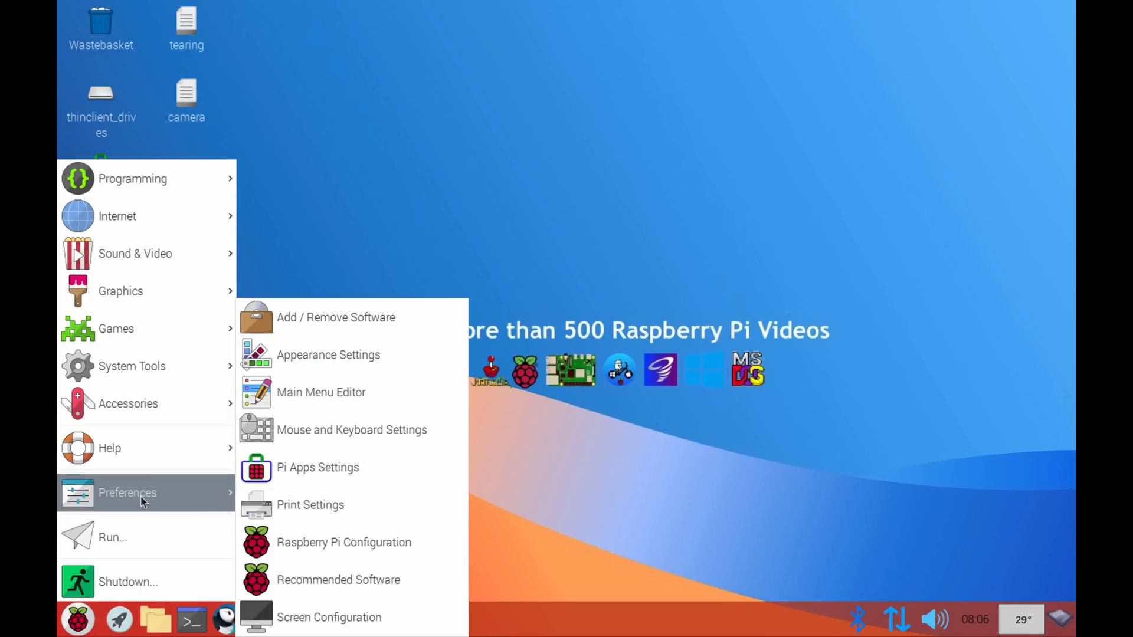
pyautogui.moveTo(328, 617)
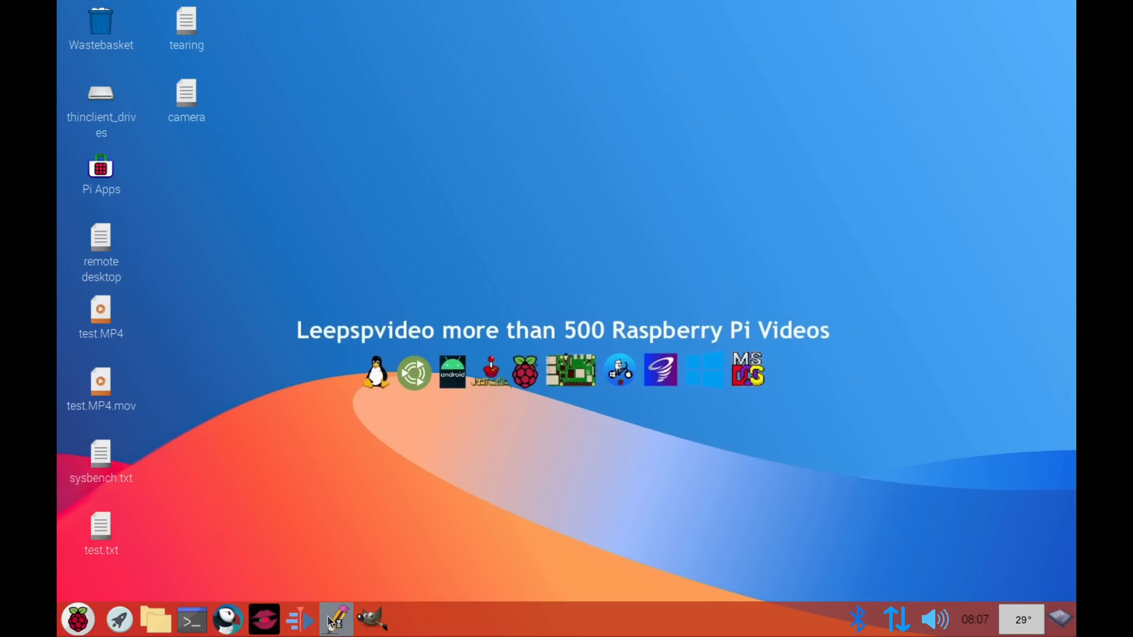
pyautogui.click(333, 618)
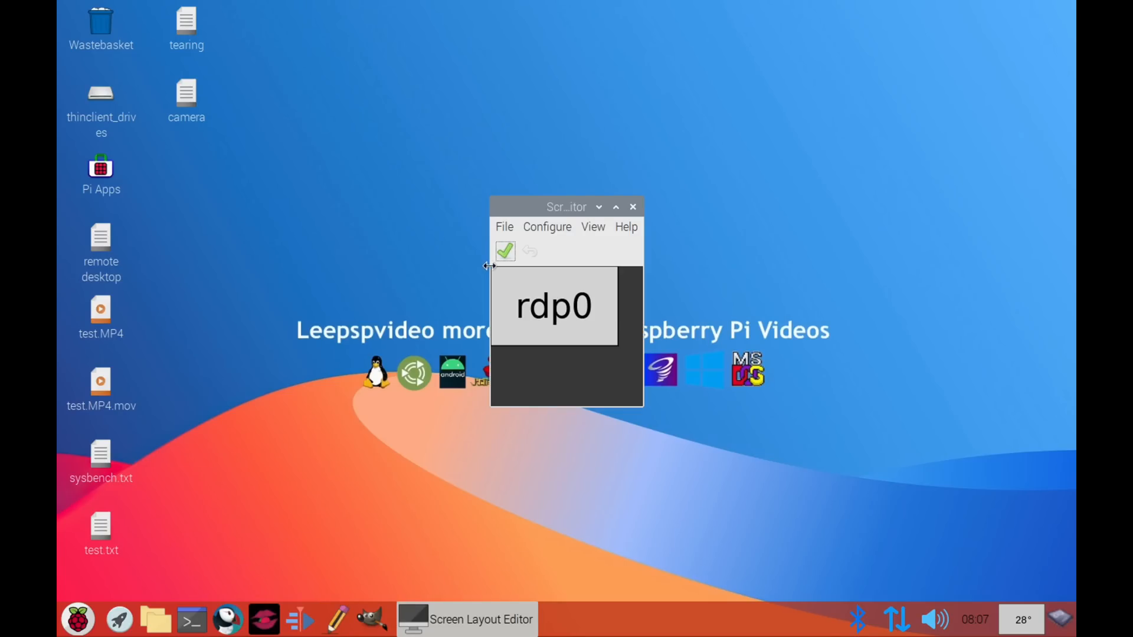
pyautogui.click(546, 226)
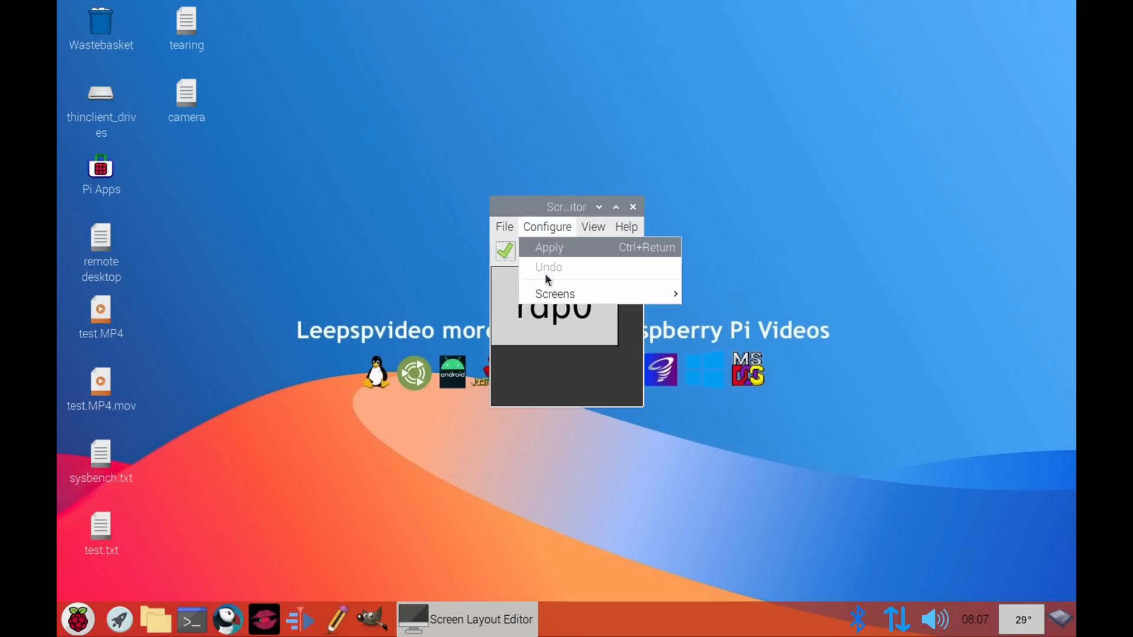
pyautogui.moveTo(554, 294)
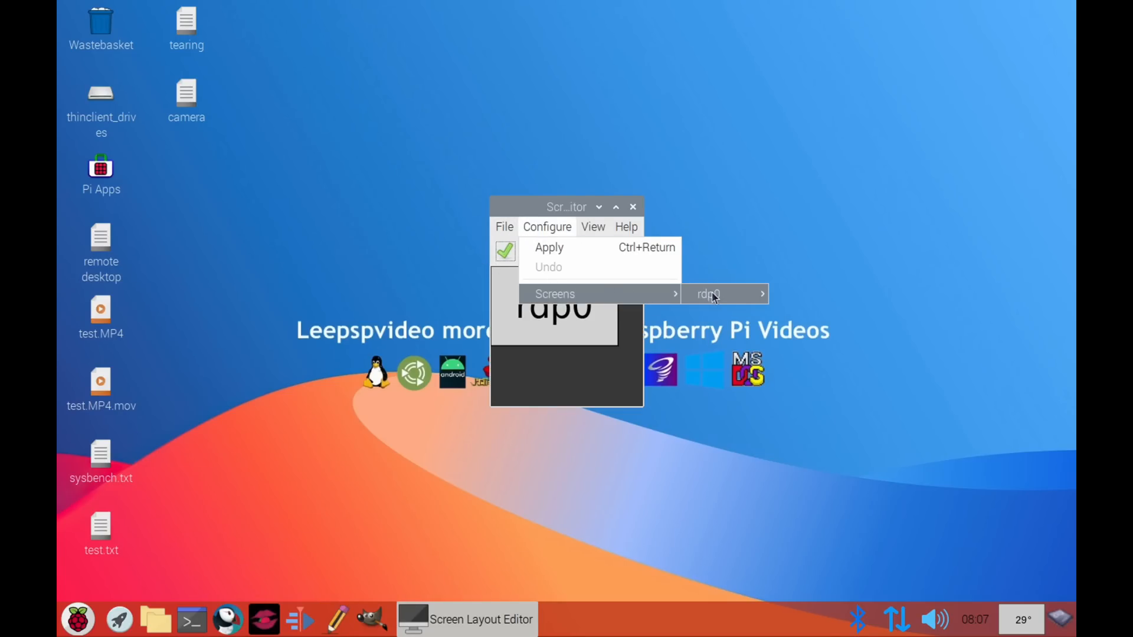